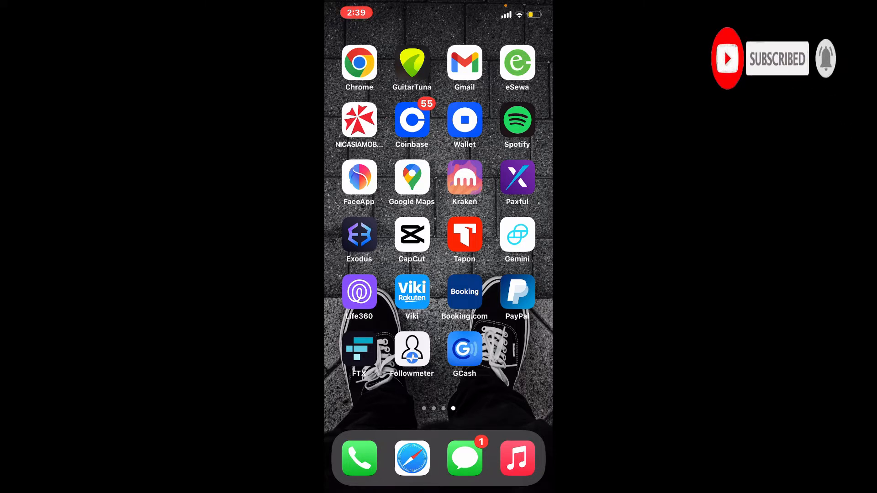
Launch Booking.com, go to Profile and scroll to the settings and sign-out options.
left_click(464, 291)
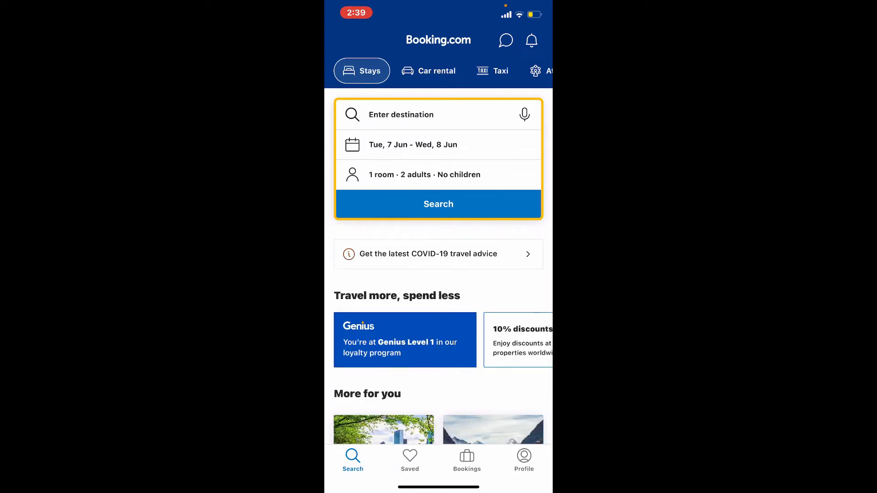
left_click(524, 460)
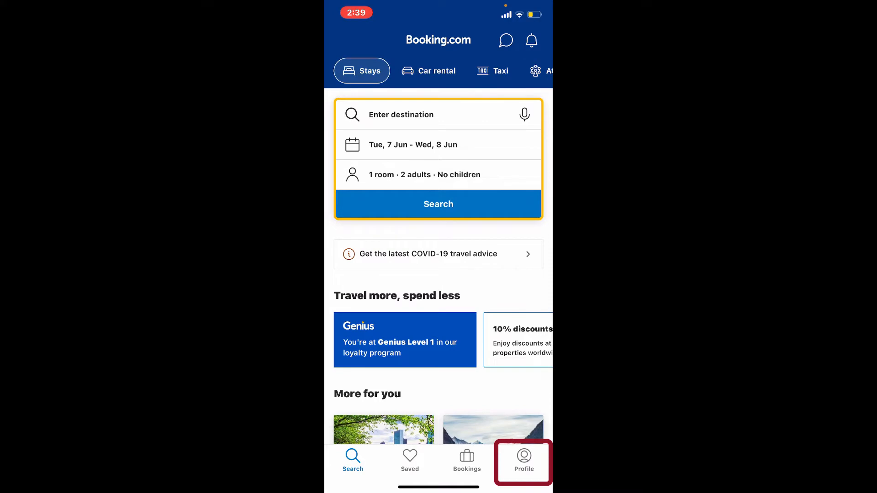
left_click(524, 458)
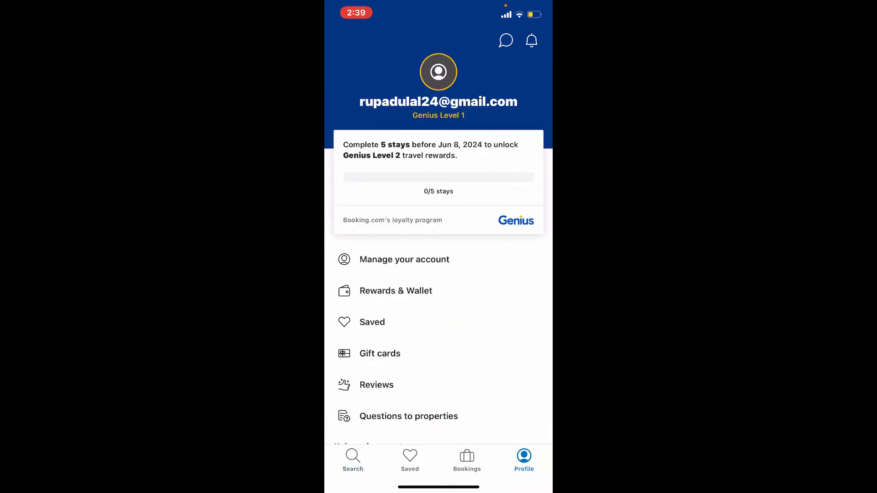
scroll("down", 3)
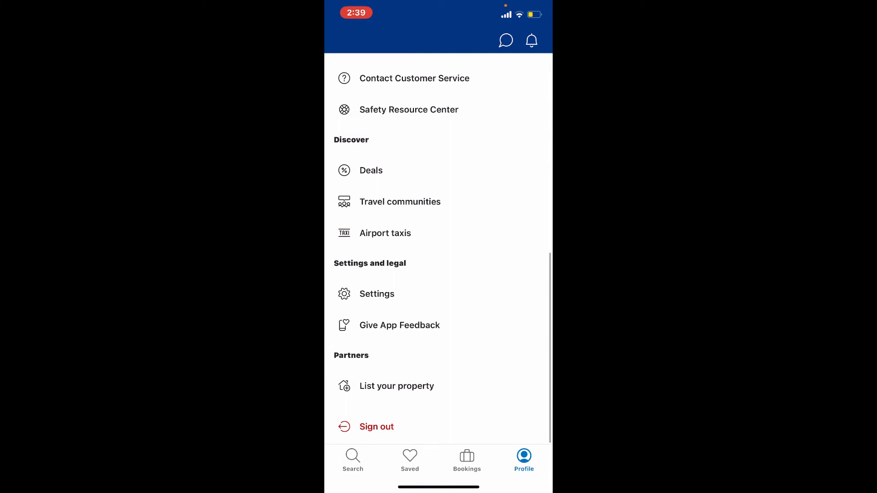
Sign out of the Booking.com account and confirm with Proceed.
left_click(376, 426)
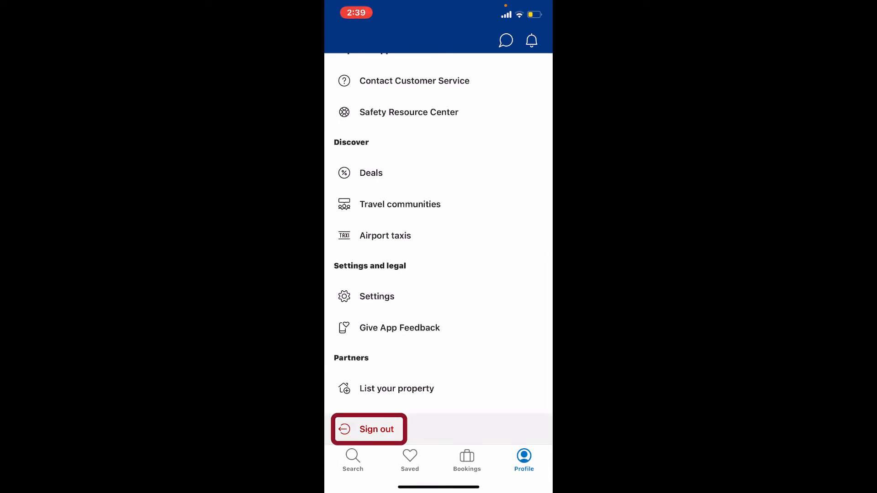
left_click(376, 429)
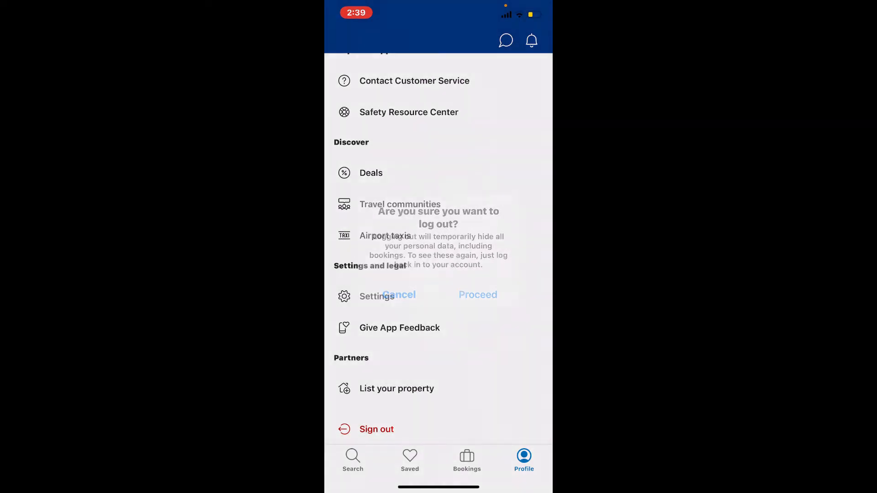
left_click(477, 295)
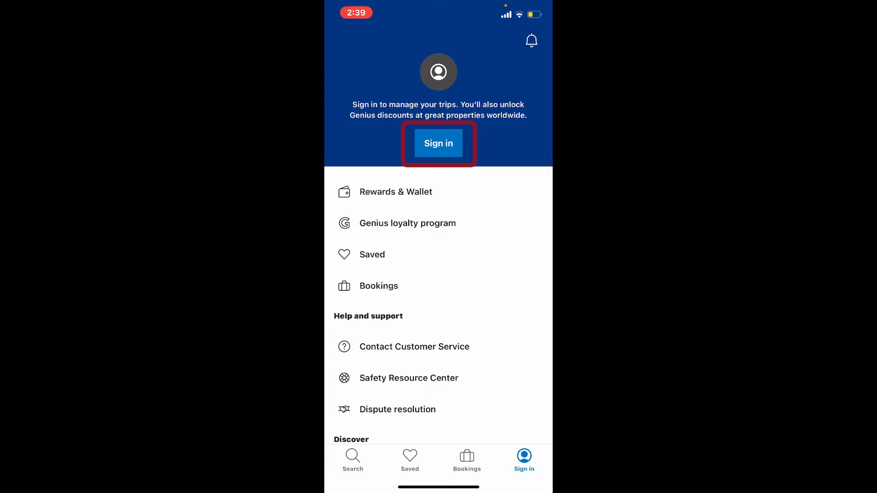
Start signing in again and choose Sign in with email.
left_click(439, 143)
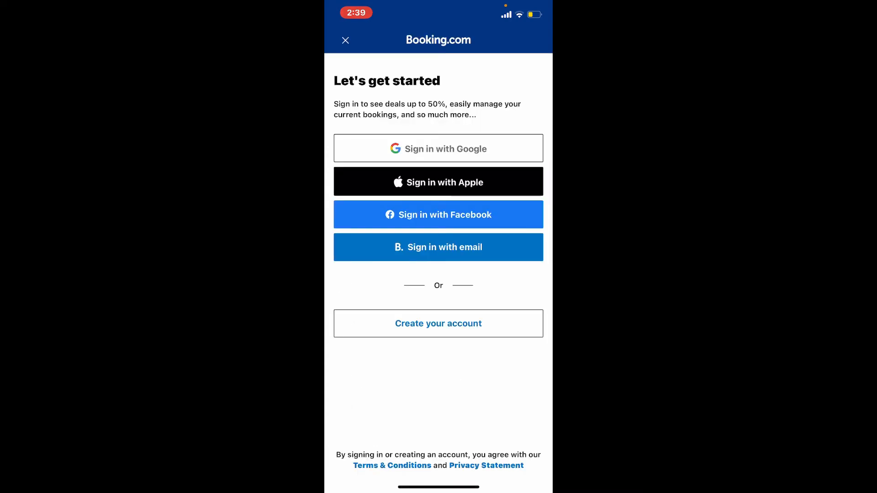
left_click(438, 247)
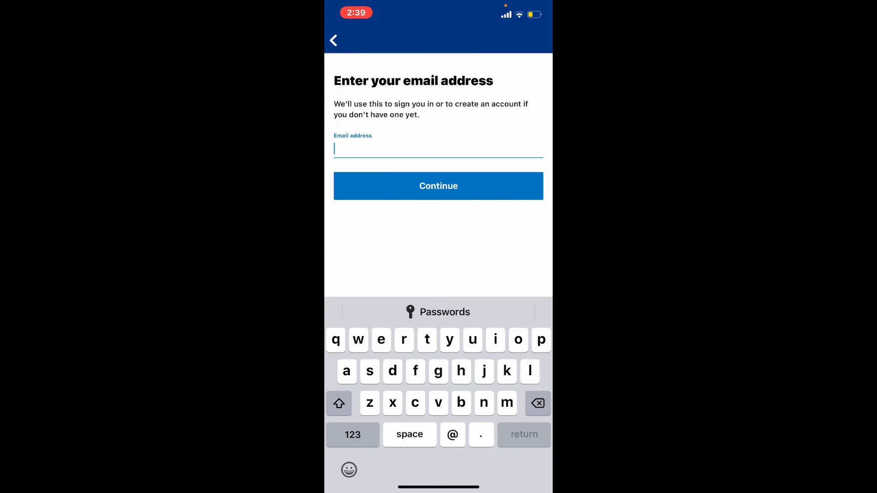